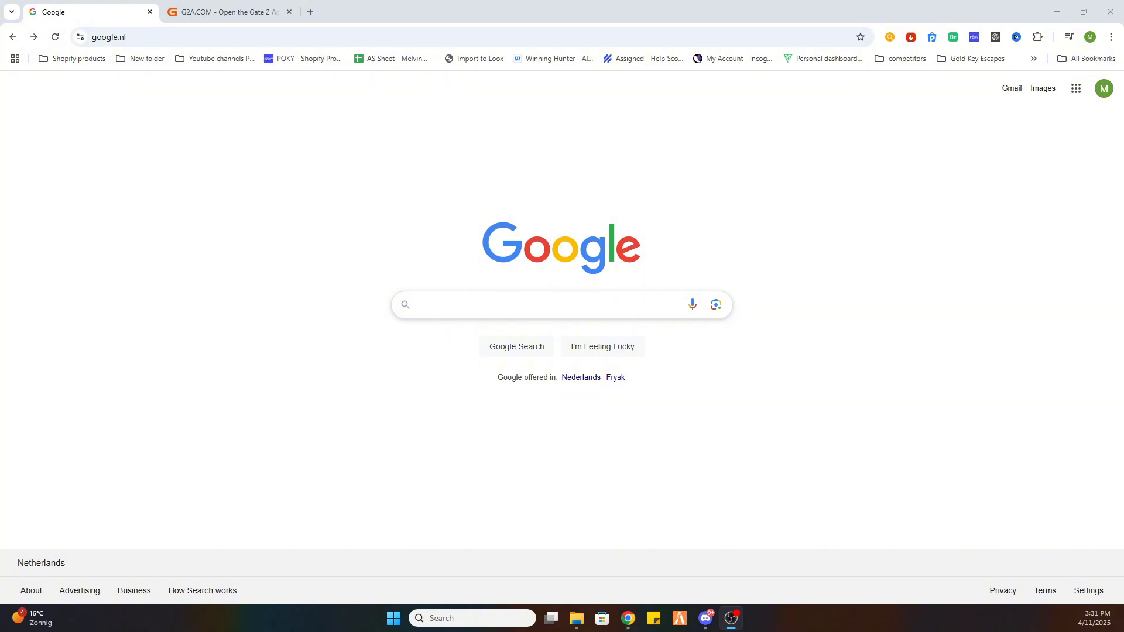
mouse_move(640, 271)
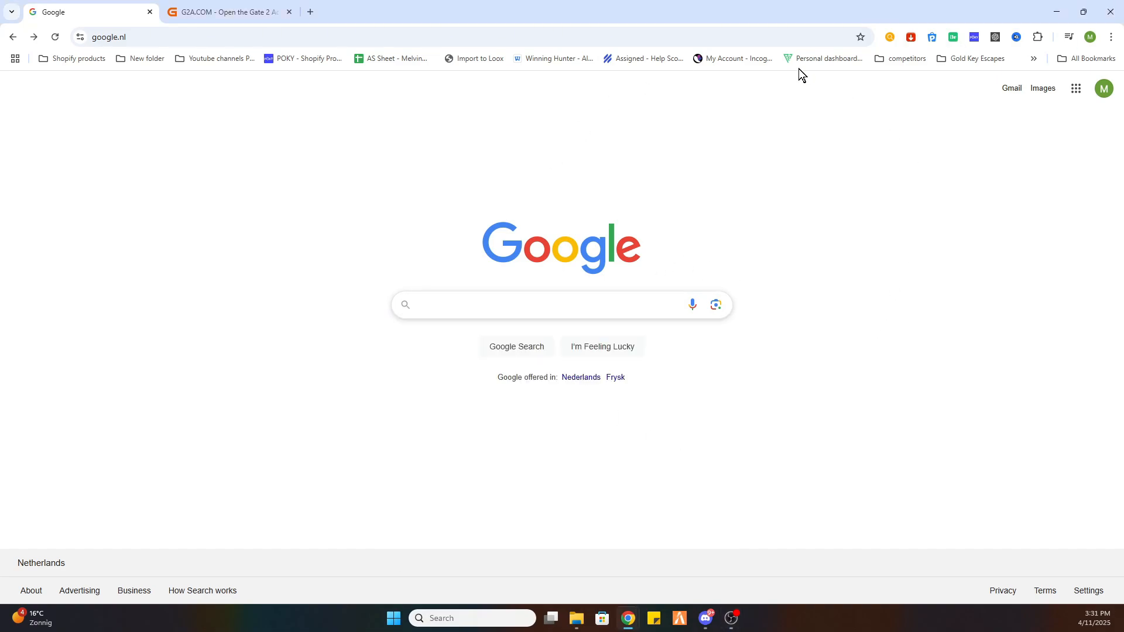
mouse_move(848, 332)
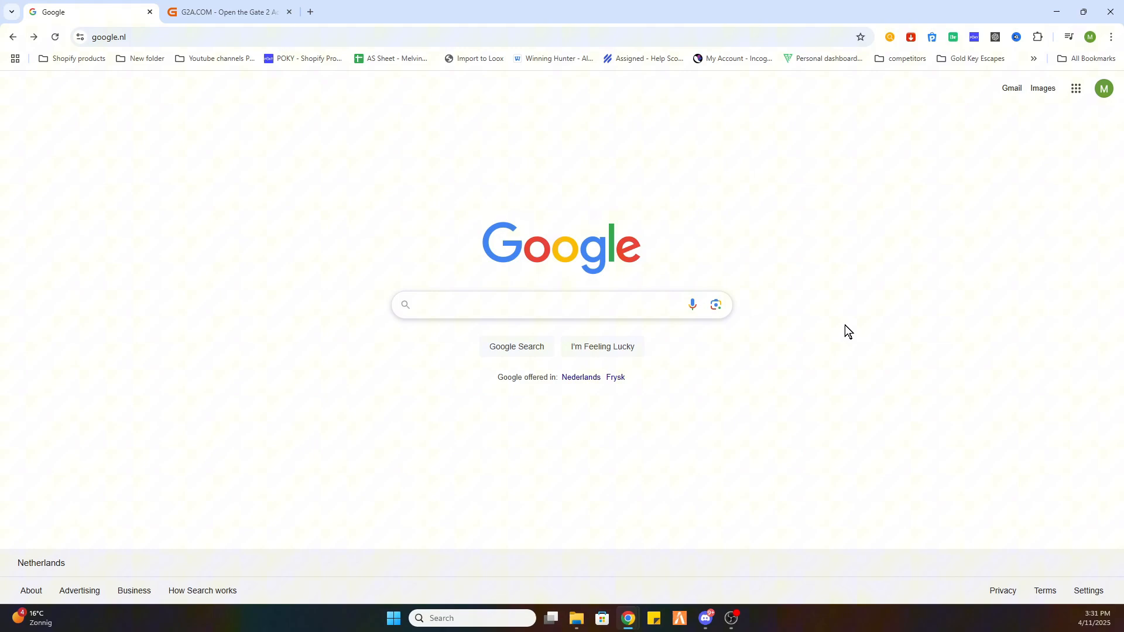
Step: Search Google for Steam, then find Total War: WARHAMMER III's 59,99€ buy section on the Steam store
left_click(435, 313)
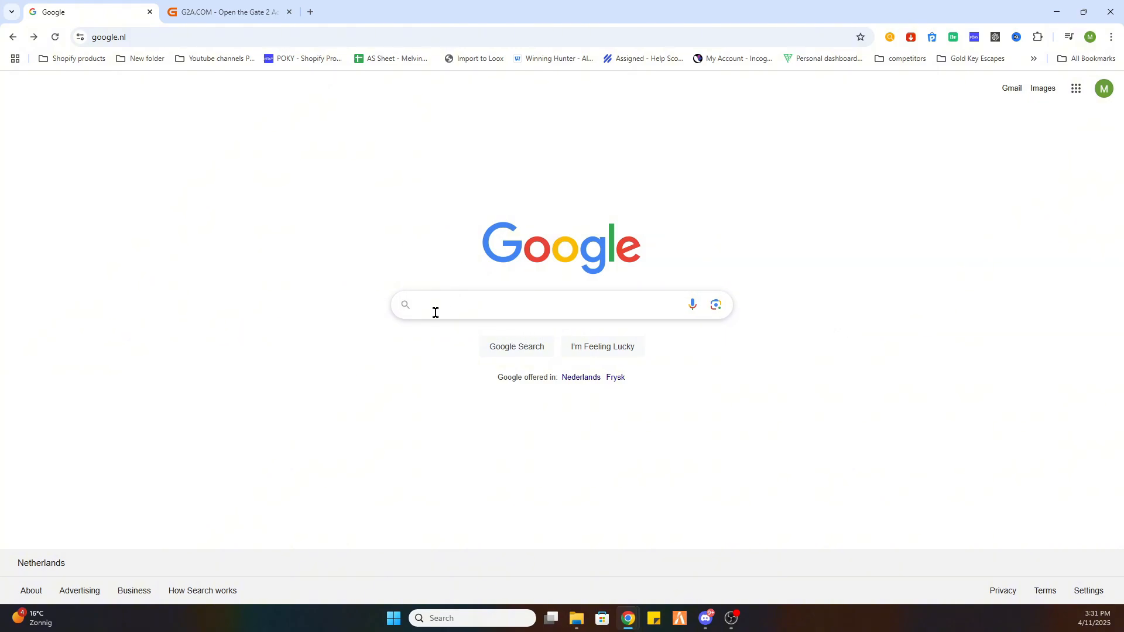
mouse_move(455, 299)
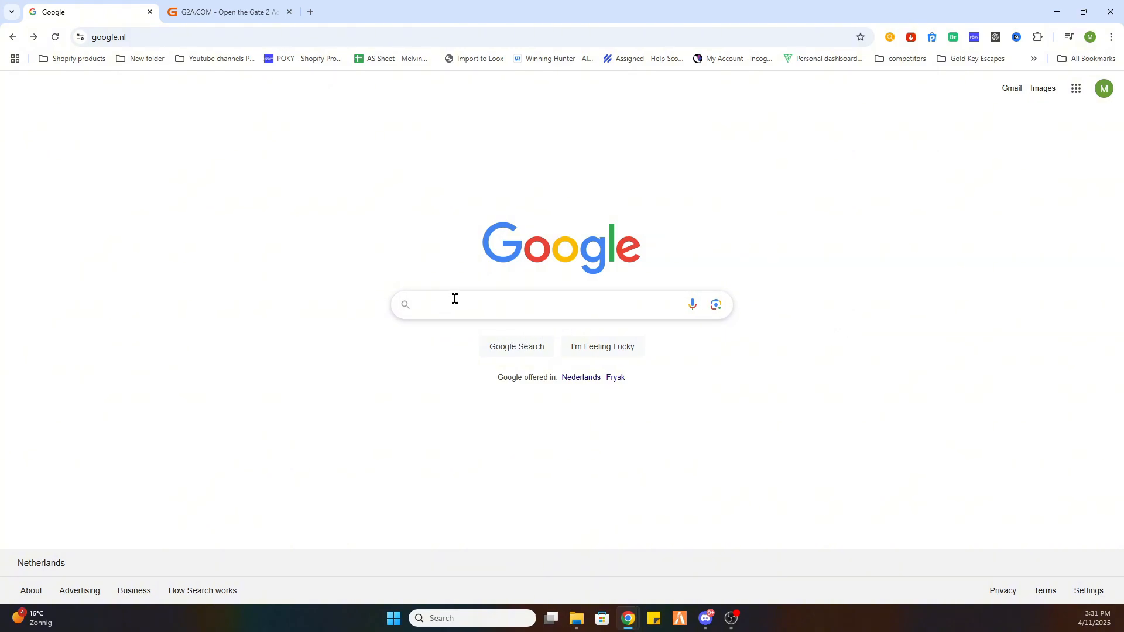
left_click(477, 304)
type("steam")
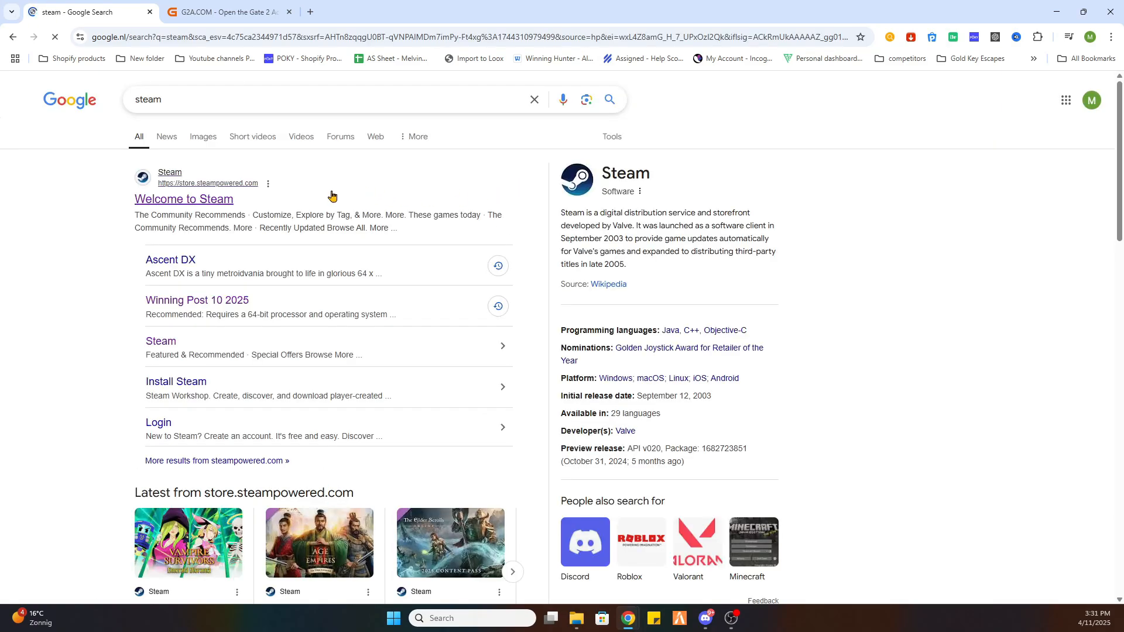
left_click(183, 199)
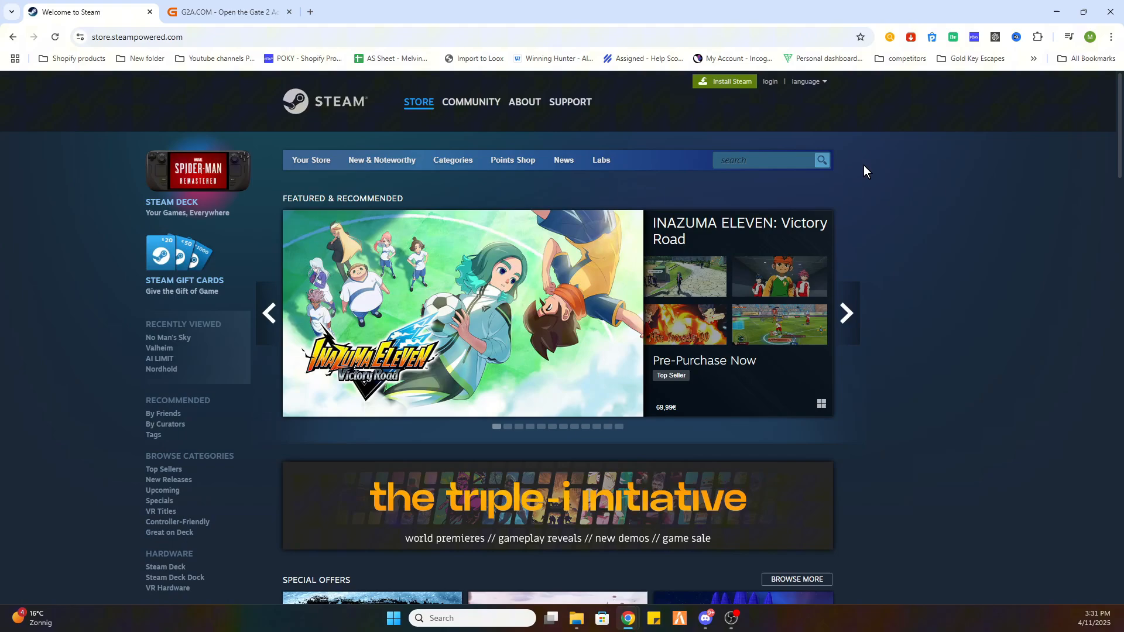
type("Total War WARHAMMER III")
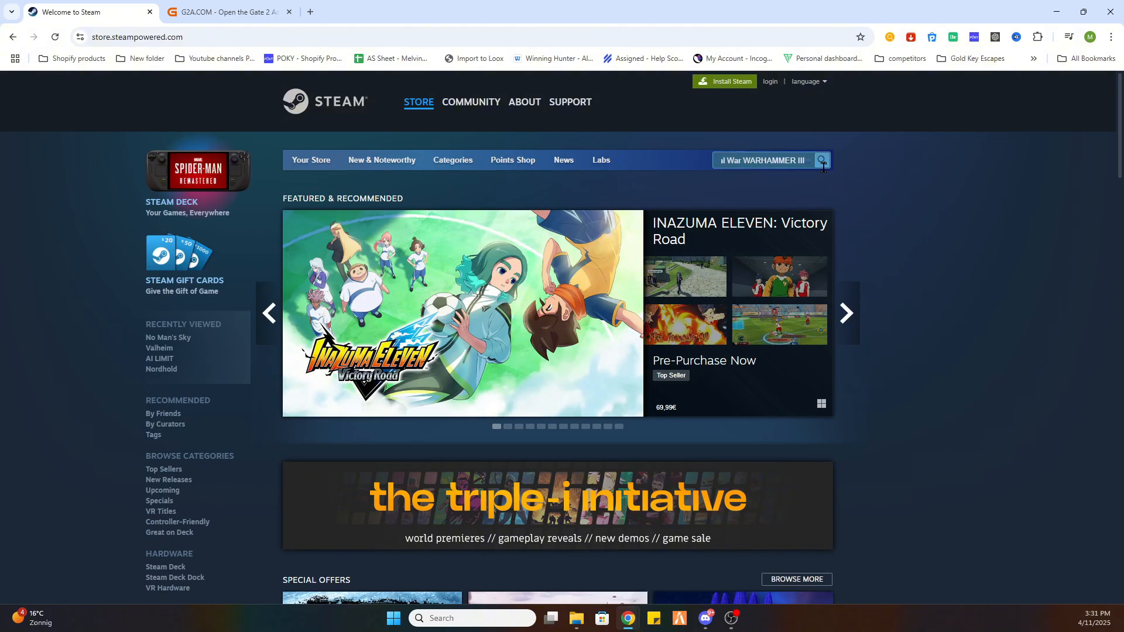
left_click(822, 160)
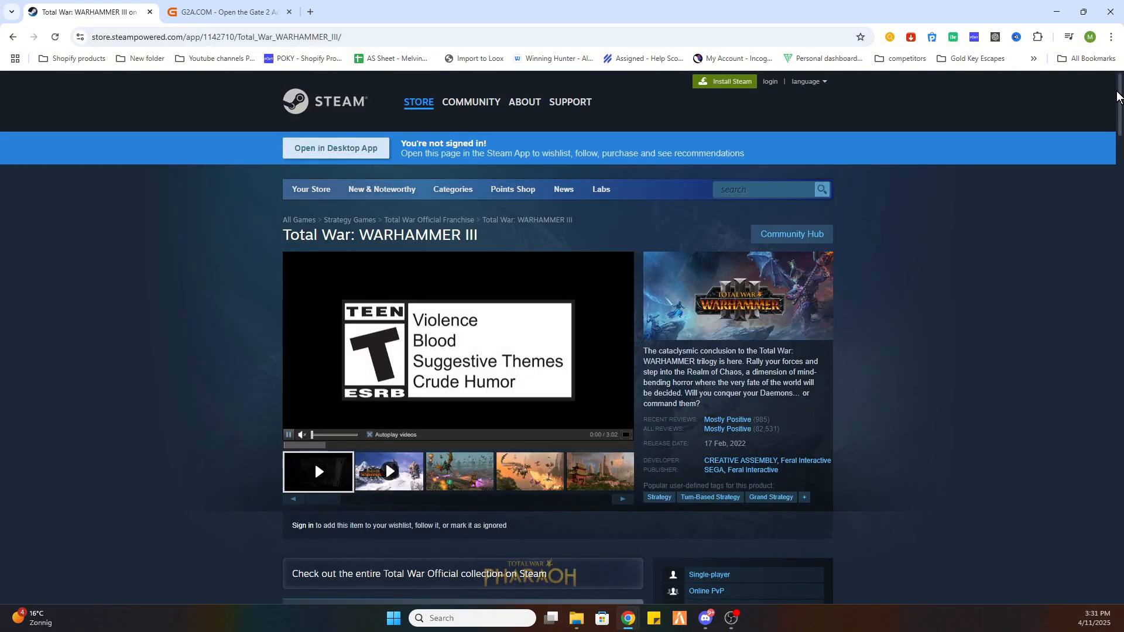
scroll("down", 3)
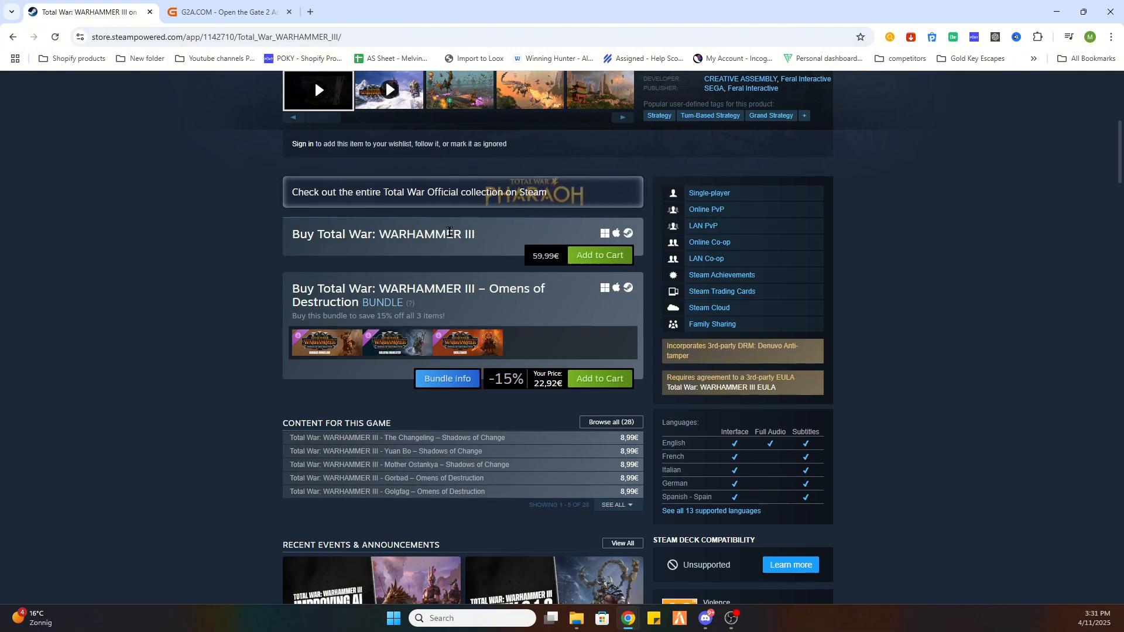
mouse_move(441, 250)
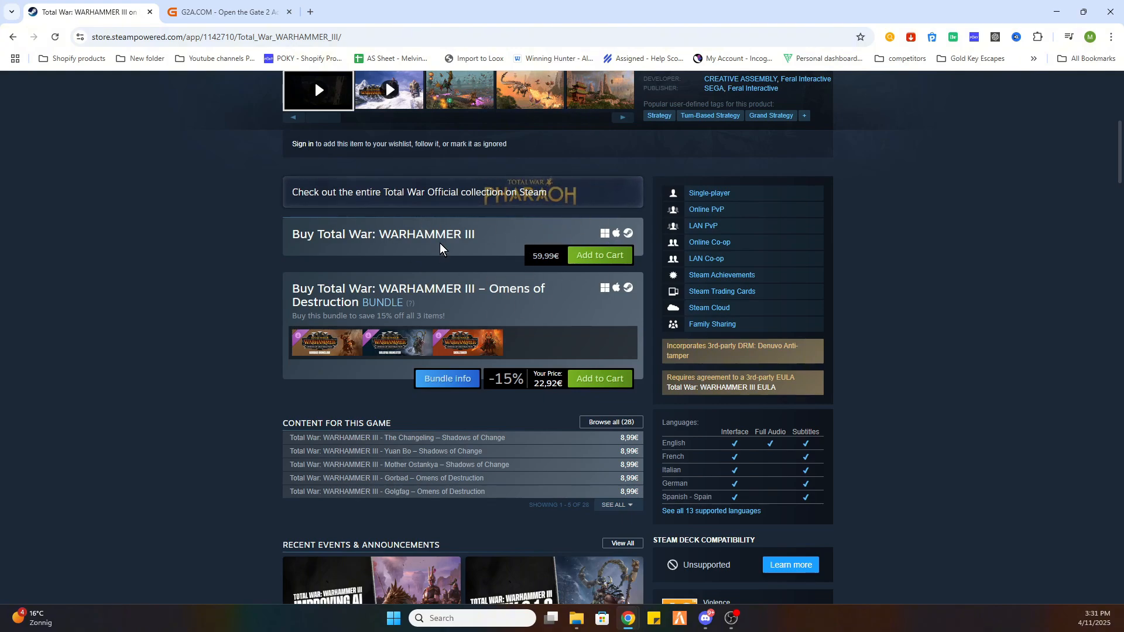
mouse_move(450, 254)
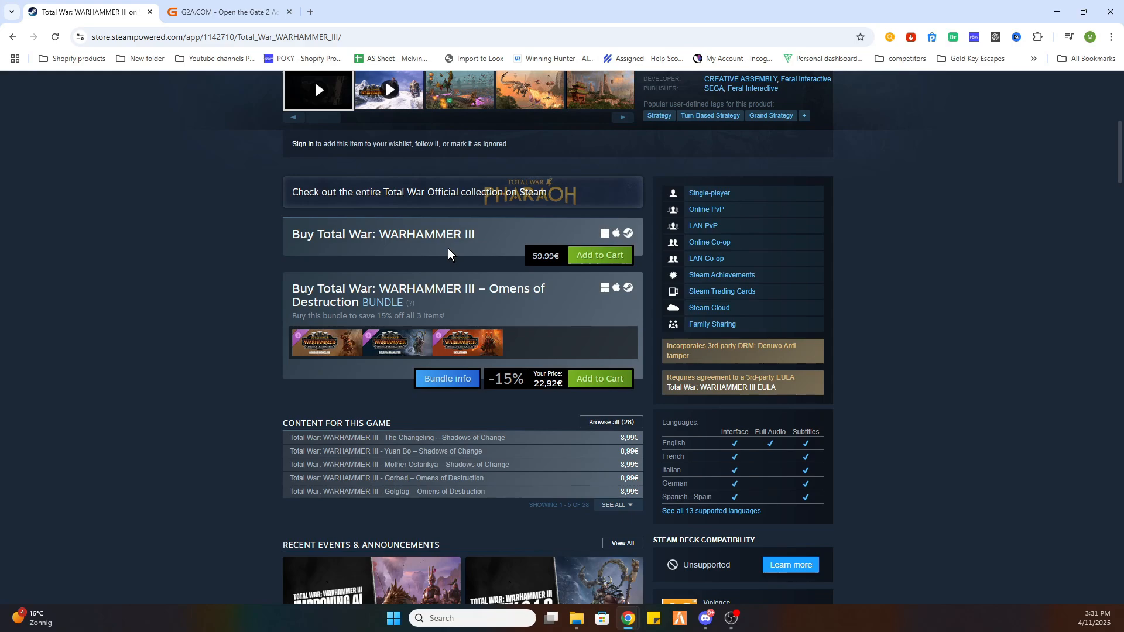
mouse_move(255, 26)
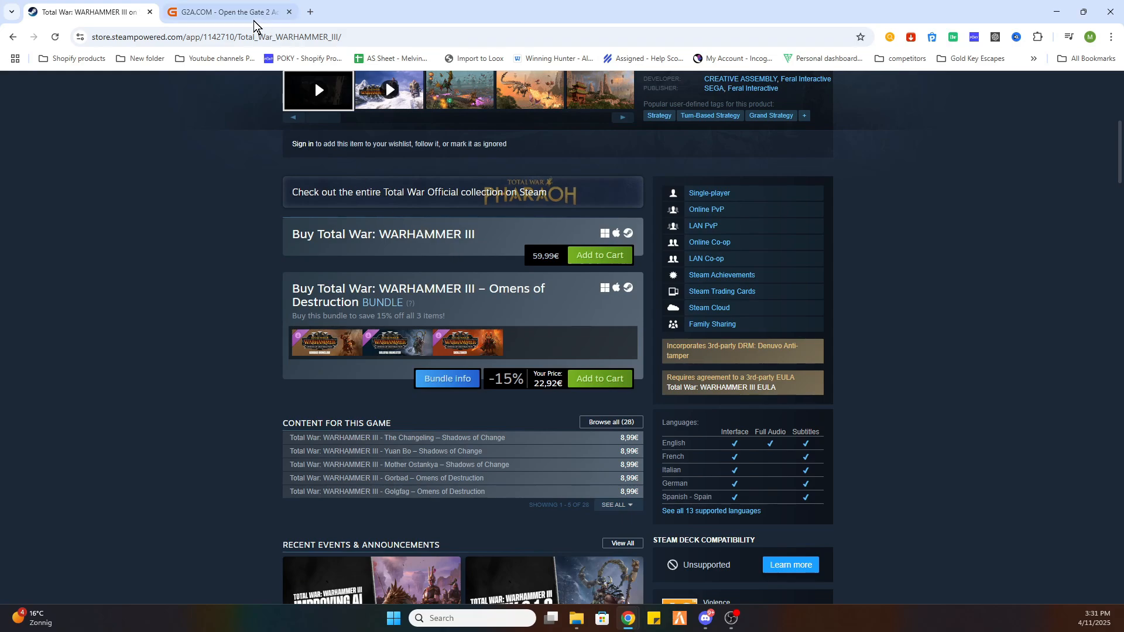
Step: Search G2A for Total War WARHAMMER III, filter to Games, sort by Price - lowest first
left_click(227, 12)
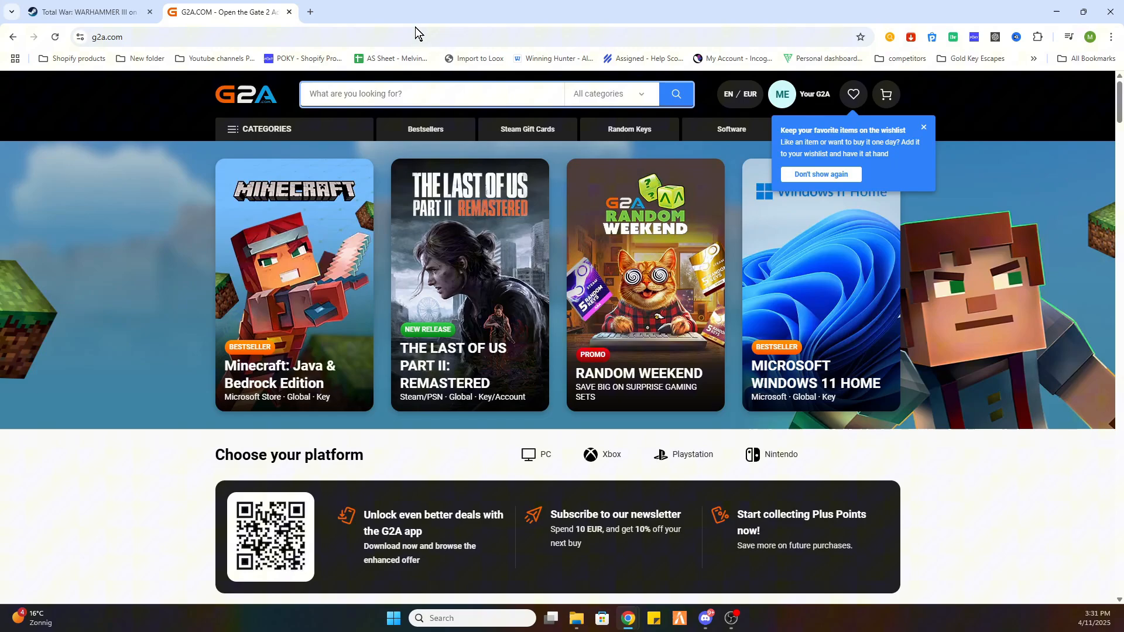
left_click(429, 94)
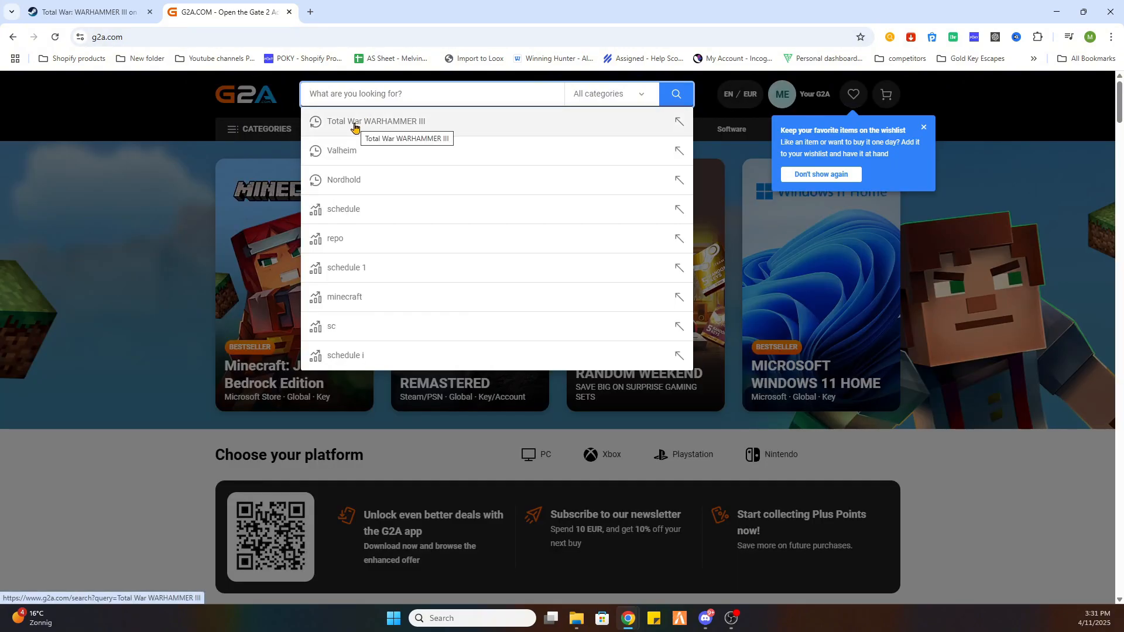
left_click(375, 122)
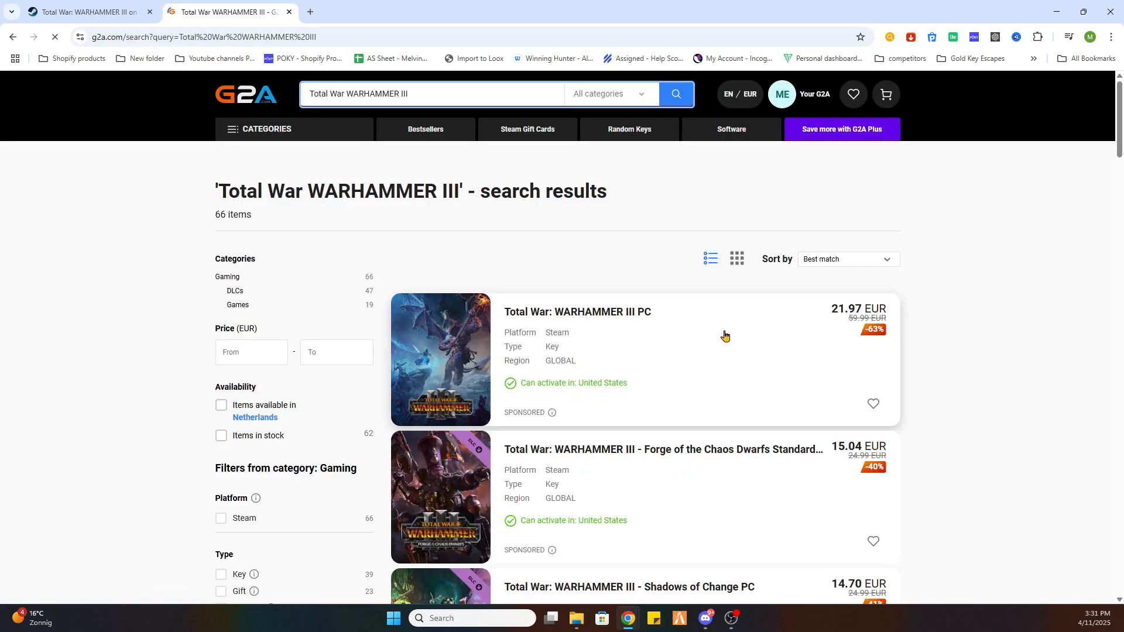
mouse_move(238, 305)
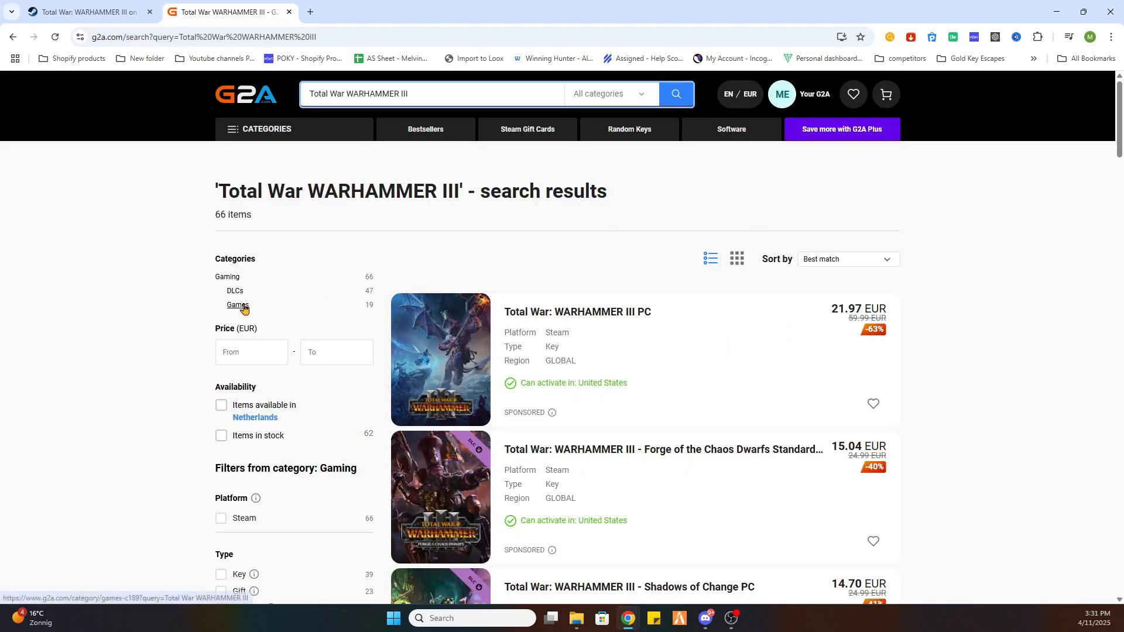
left_click(237, 305)
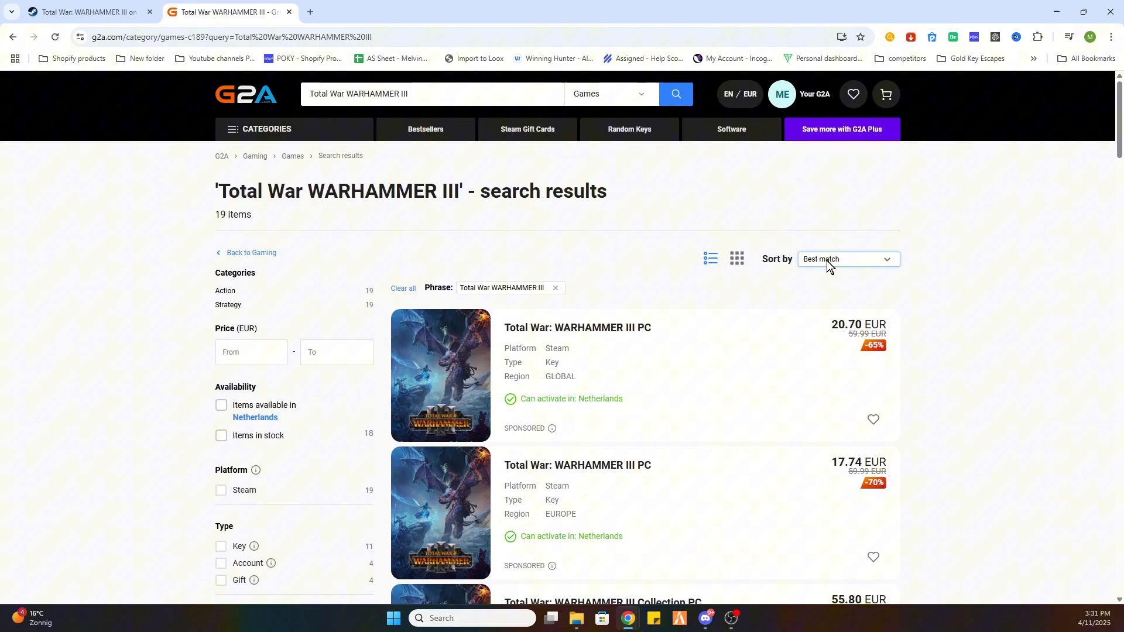
left_click(848, 259)
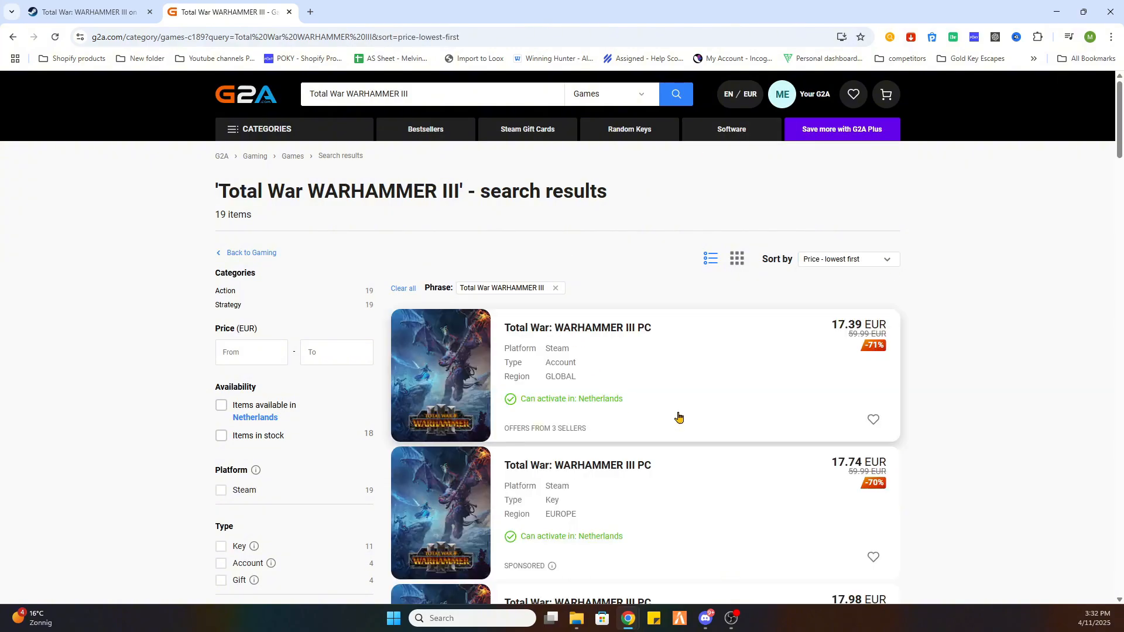
mouse_move(515, 366)
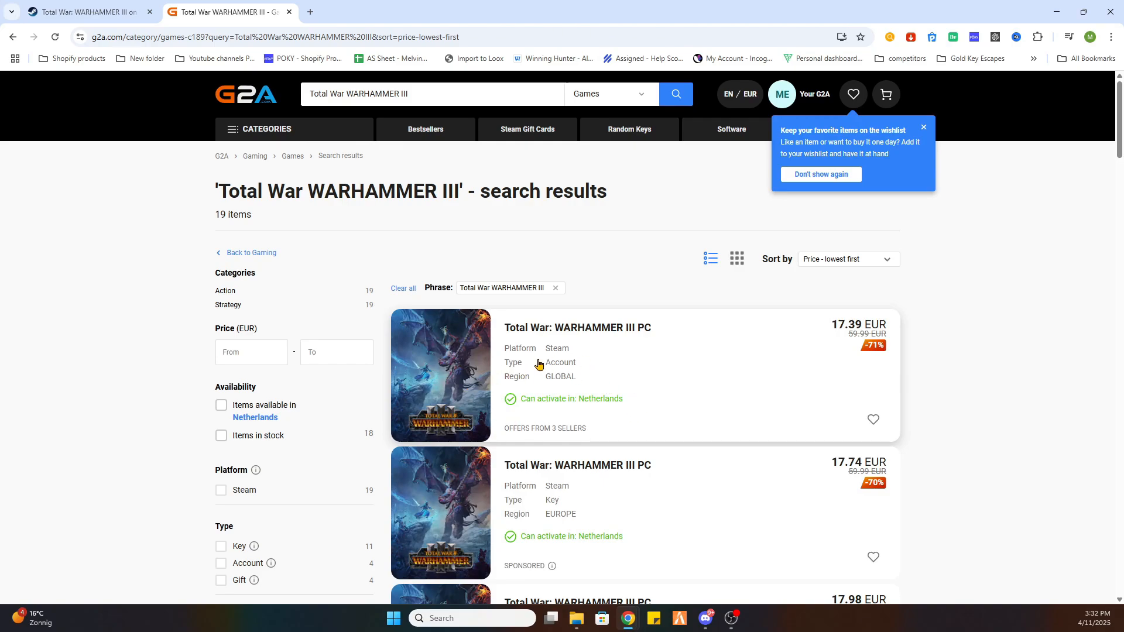
mouse_move(596, 439)
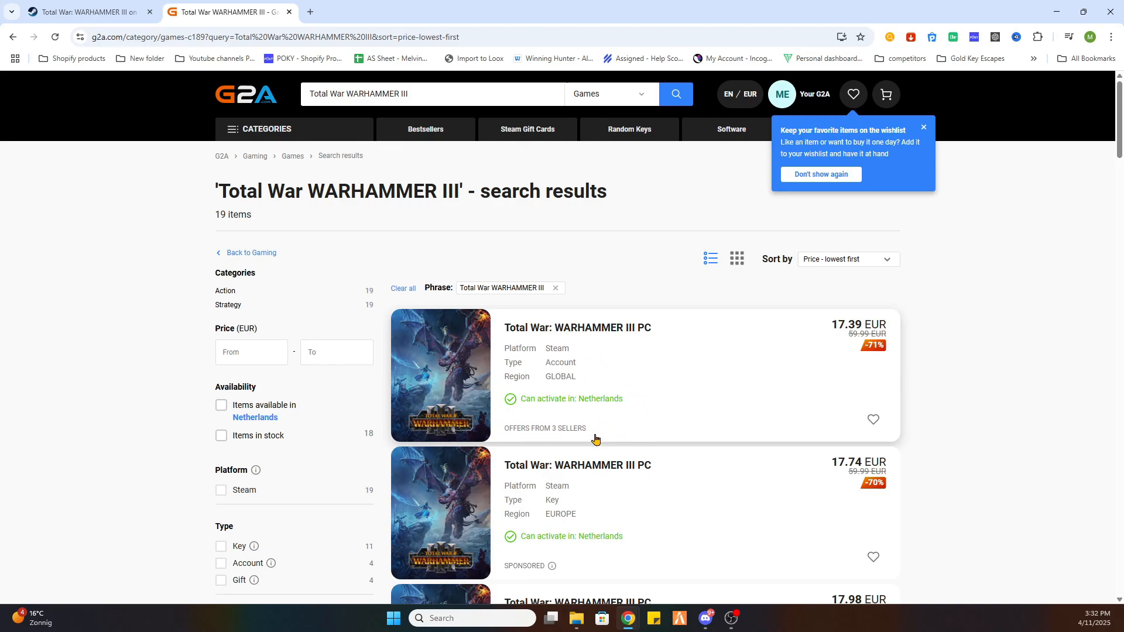
mouse_move(703, 364)
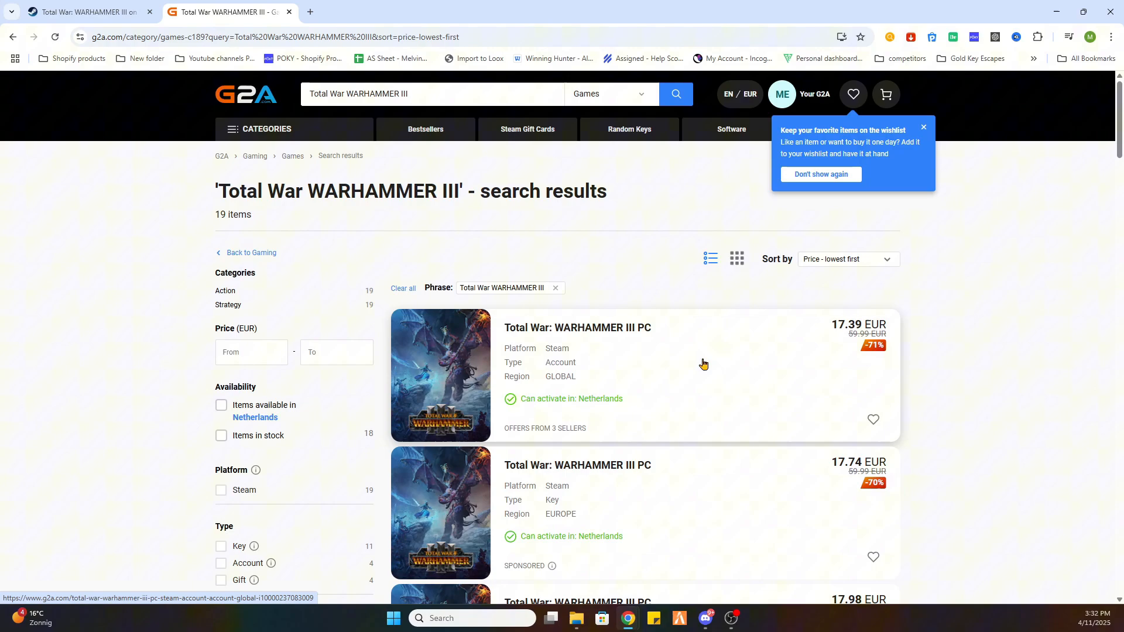
mouse_move(691, 371)
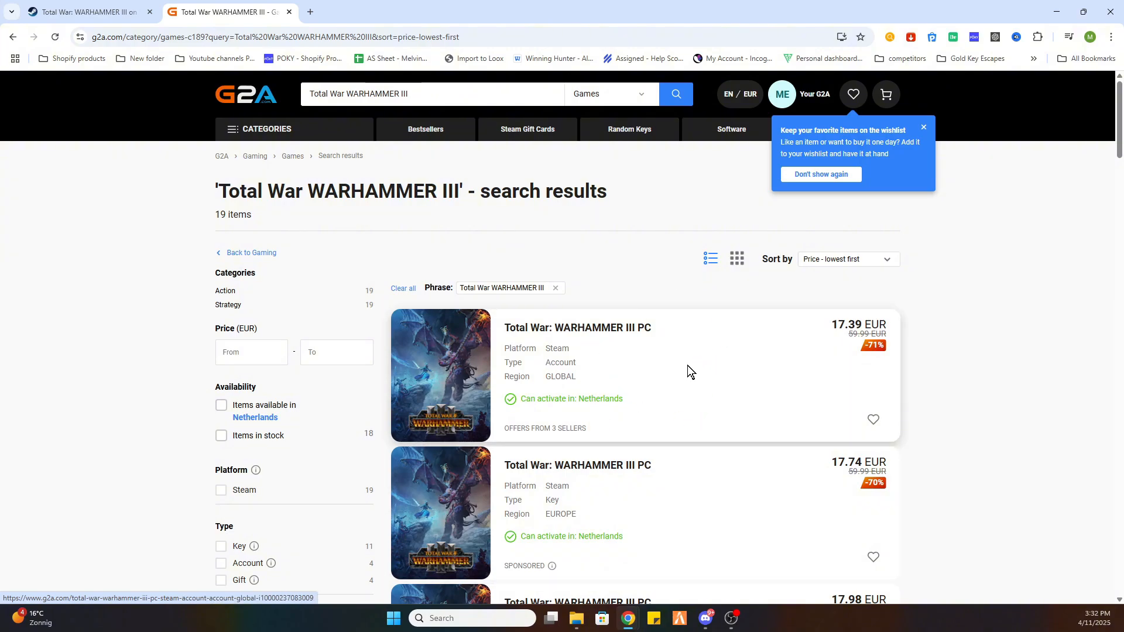
Step: Open the cheapest listing, the Total War: WARHAMMER III (PC) Steam Account GLOBAL
left_click(577, 327)
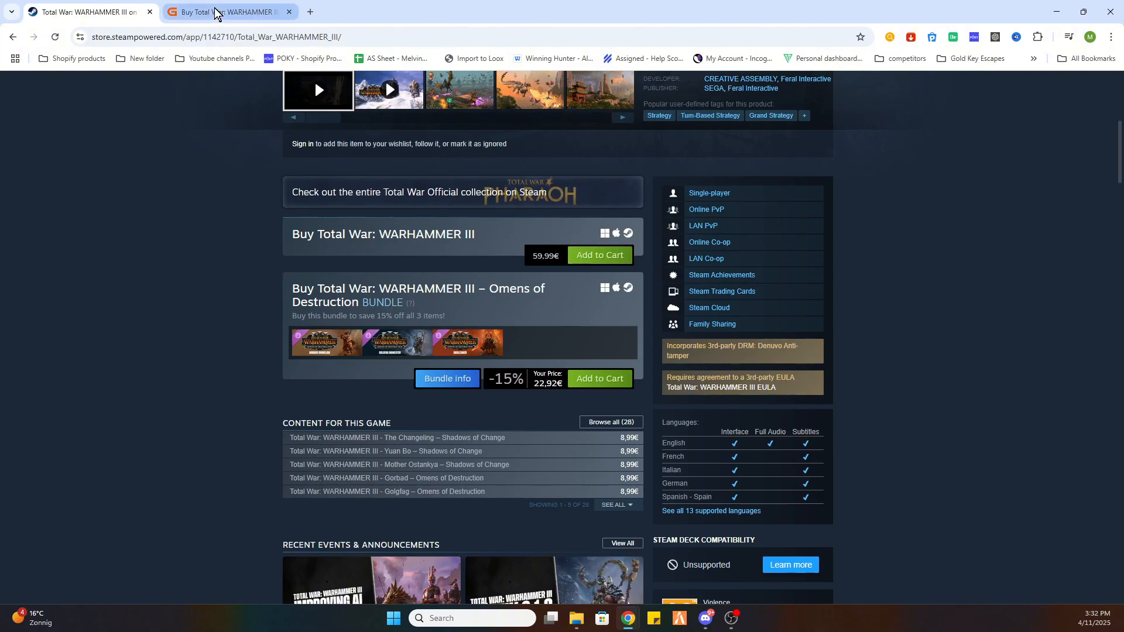
left_click(222, 11)
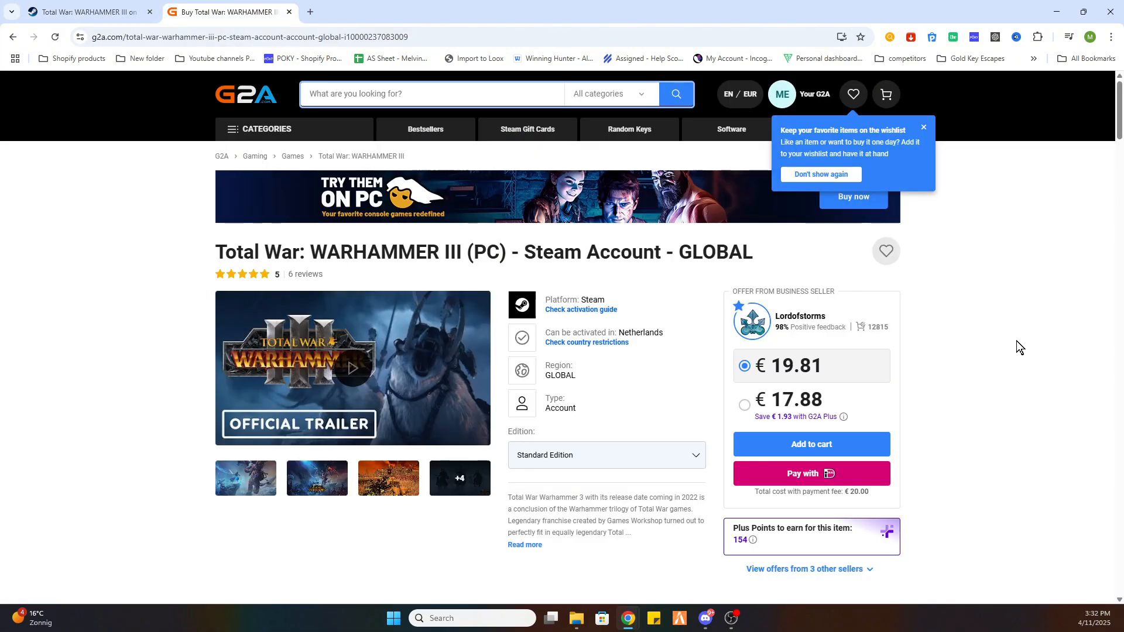